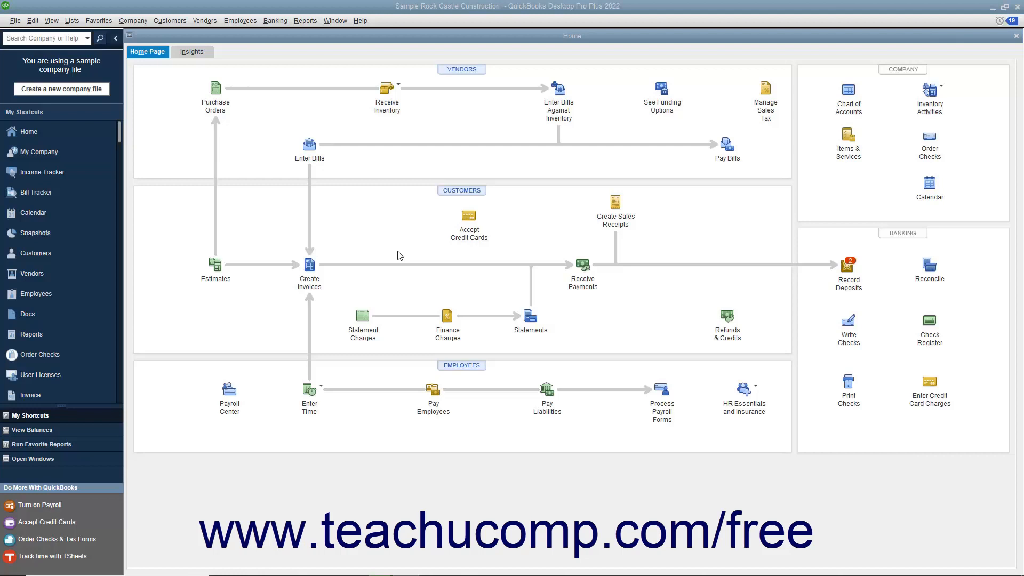
# In Pay Bills, show all bills and mark the $91.94 Cal Telephone bill.
pyautogui.click(204, 20)
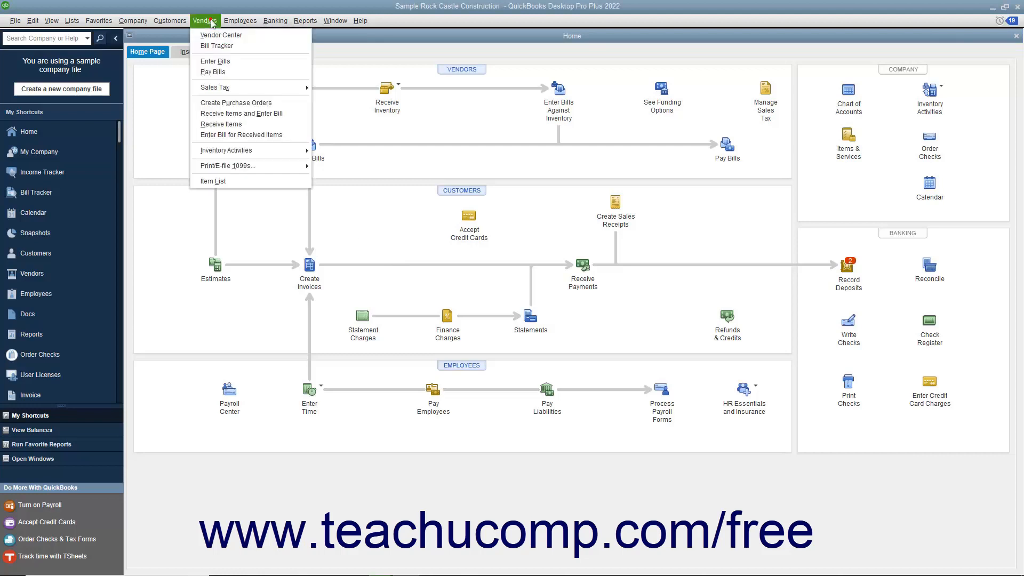
pyautogui.click(213, 72)
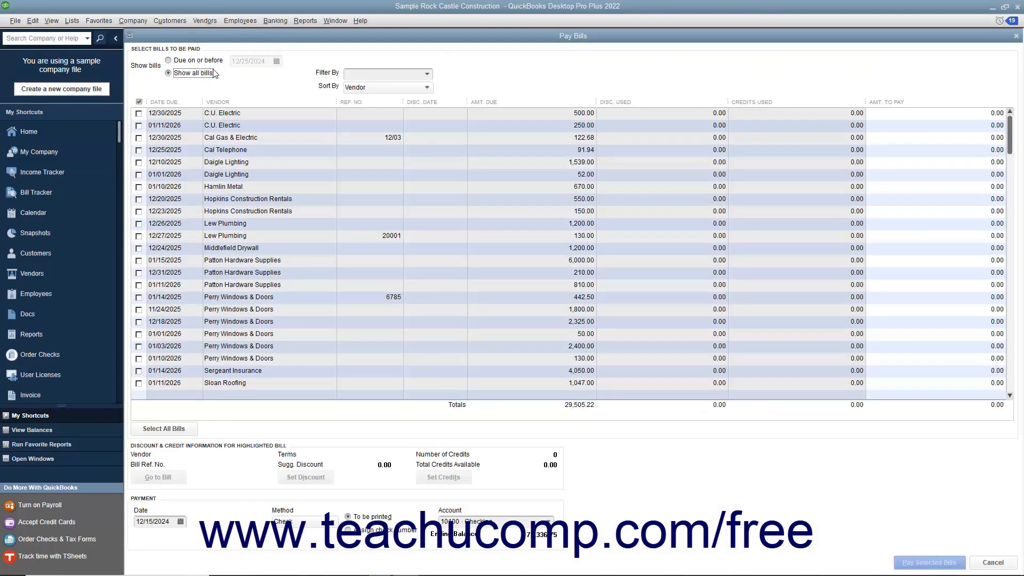
pyautogui.click(138, 150)
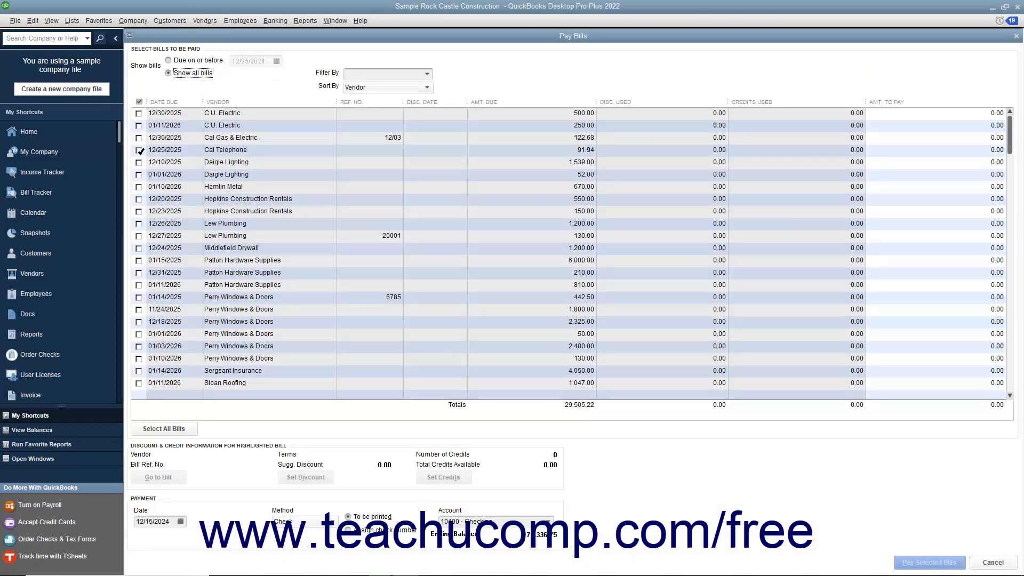
pyautogui.click(139, 150)
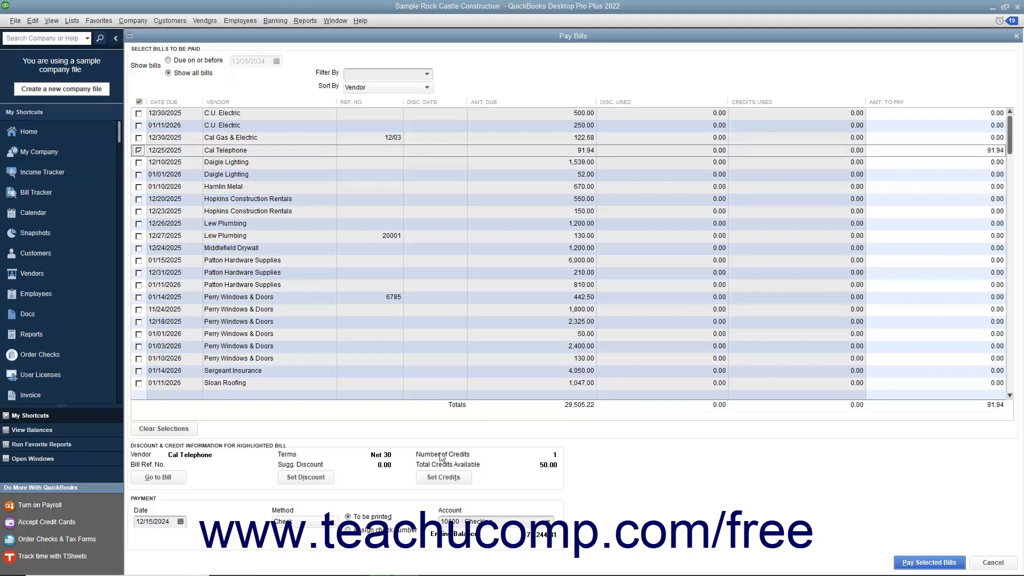
# Review the Cal Telephone bill's credits, with the 50.00 credit applied leaving 41.94 due.
pyautogui.click(444, 476)
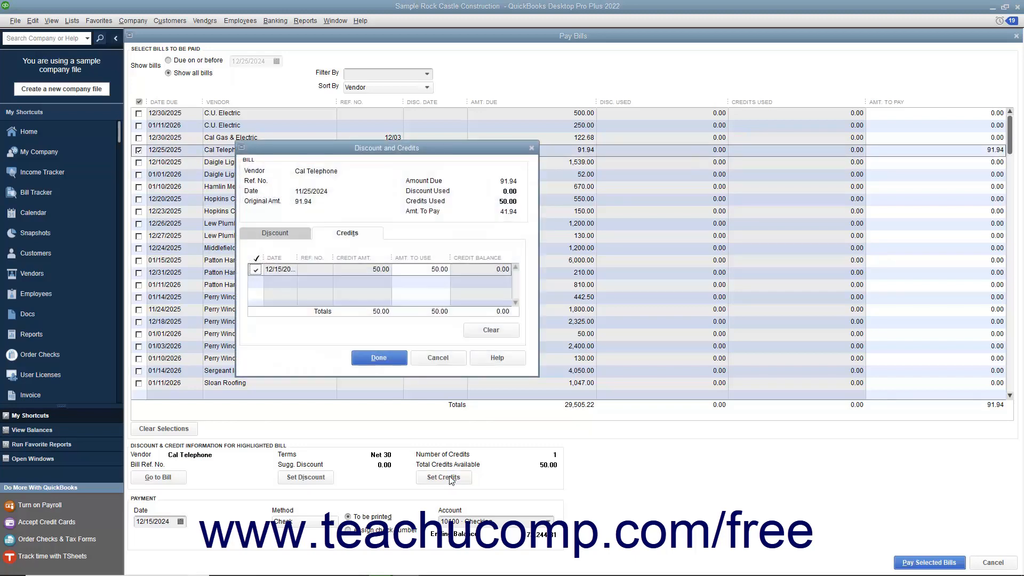
pyautogui.moveTo(381, 276)
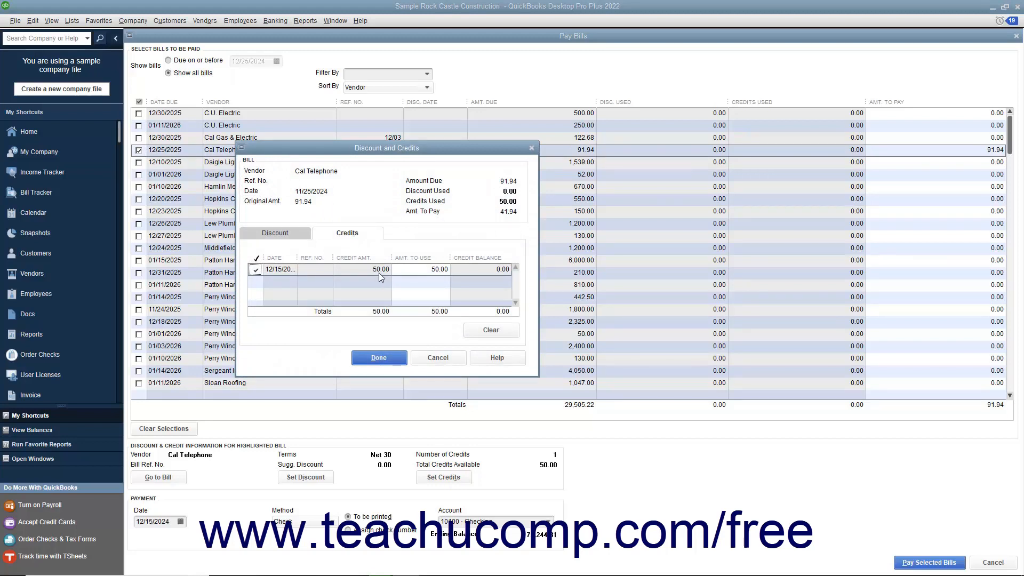
pyautogui.moveTo(364, 236)
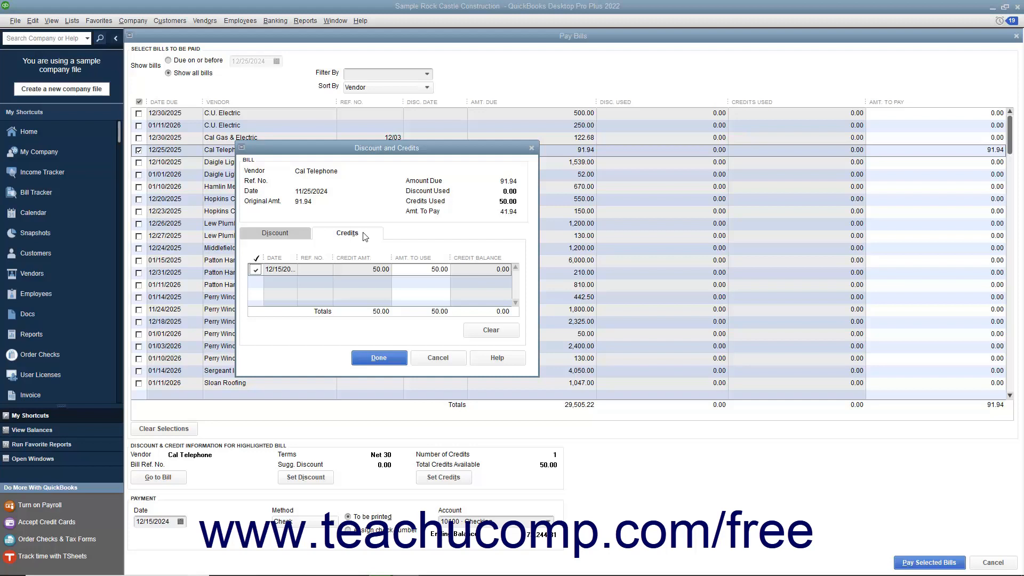
pyautogui.click(431, 269)
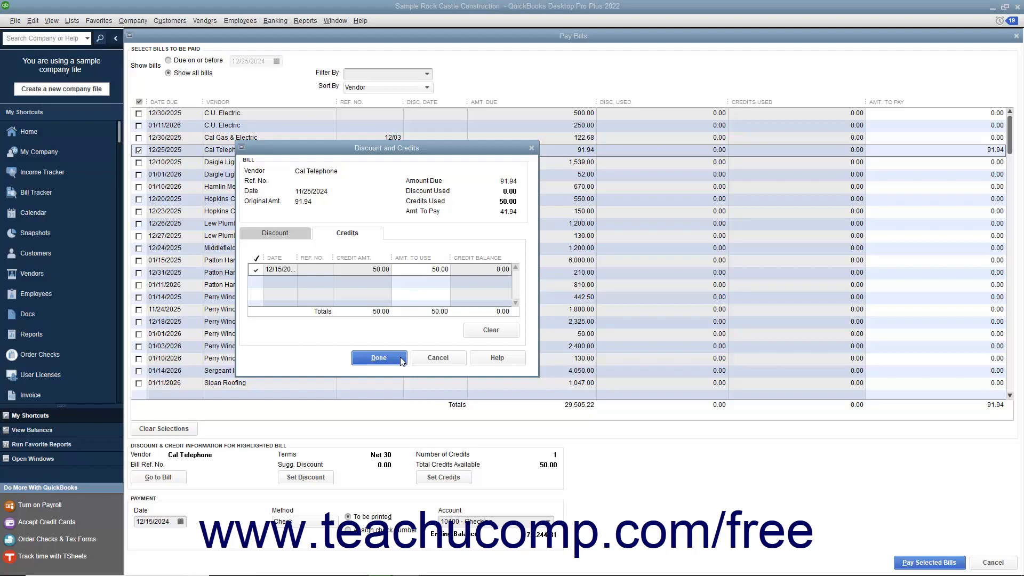
# Accept the 50.00 credit and pay the Cal Telephone bill for 41.94.
pyautogui.click(378, 357)
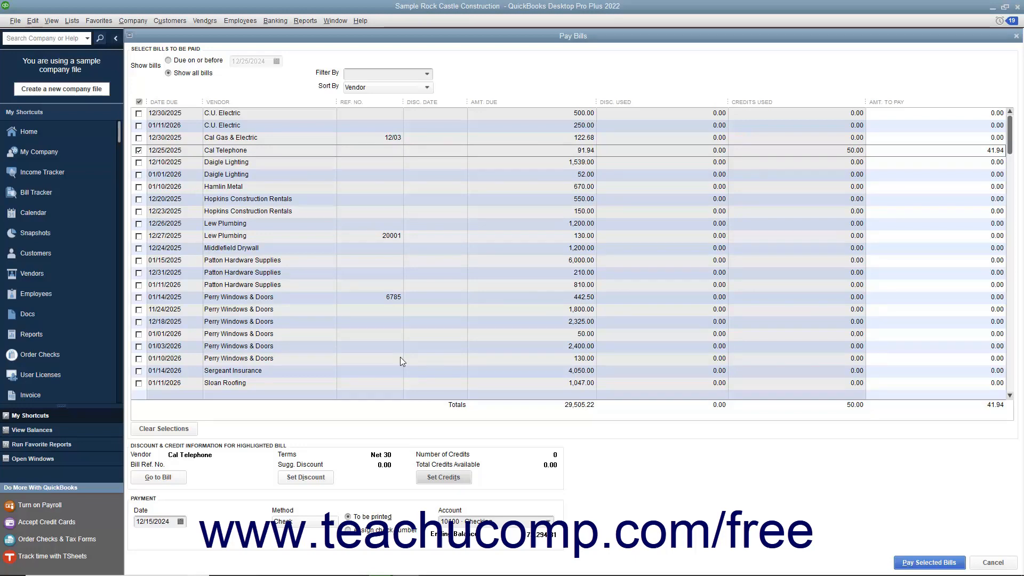
pyautogui.moveTo(564, 501)
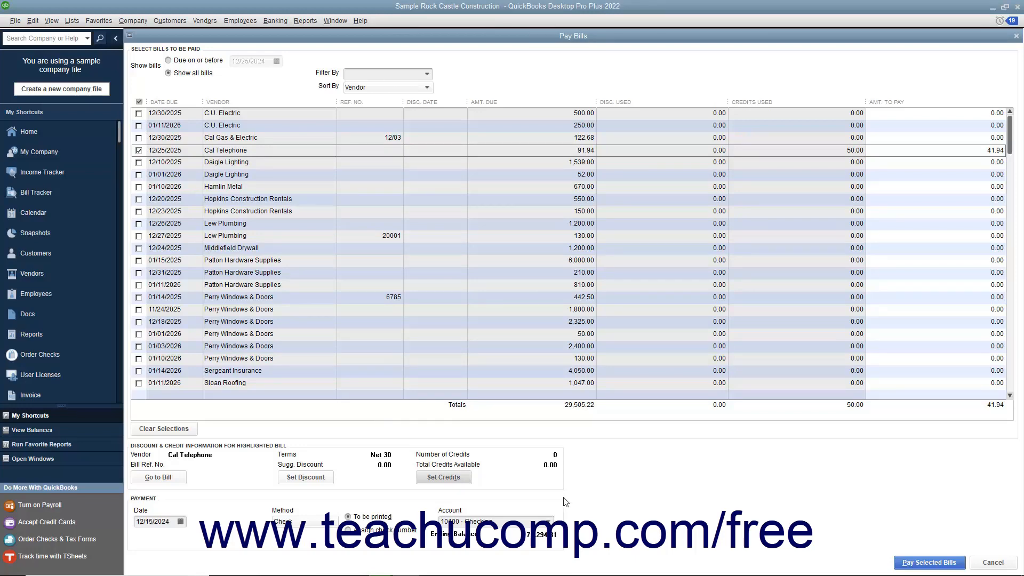
pyautogui.click(928, 562)
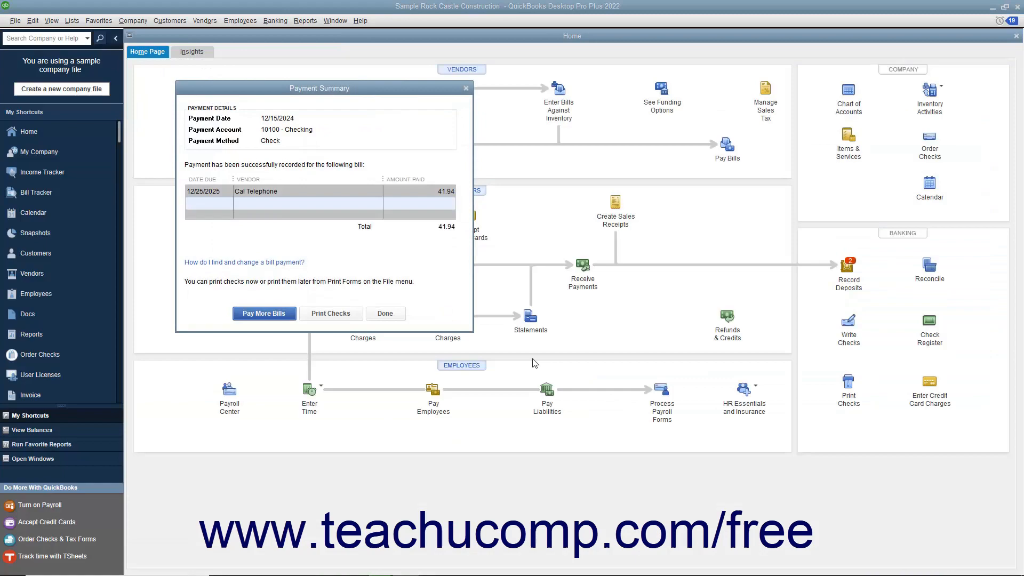